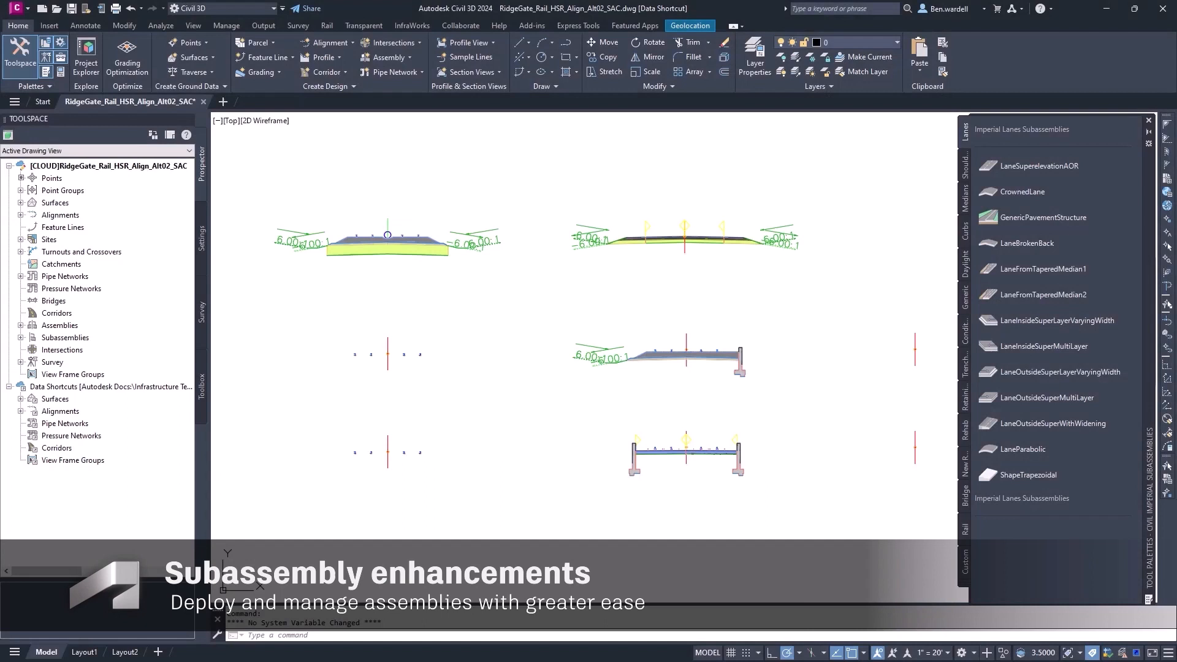
# - Open the Options dialog from the drawing area's right-click menu
pyautogui.rightClick(633, 450)
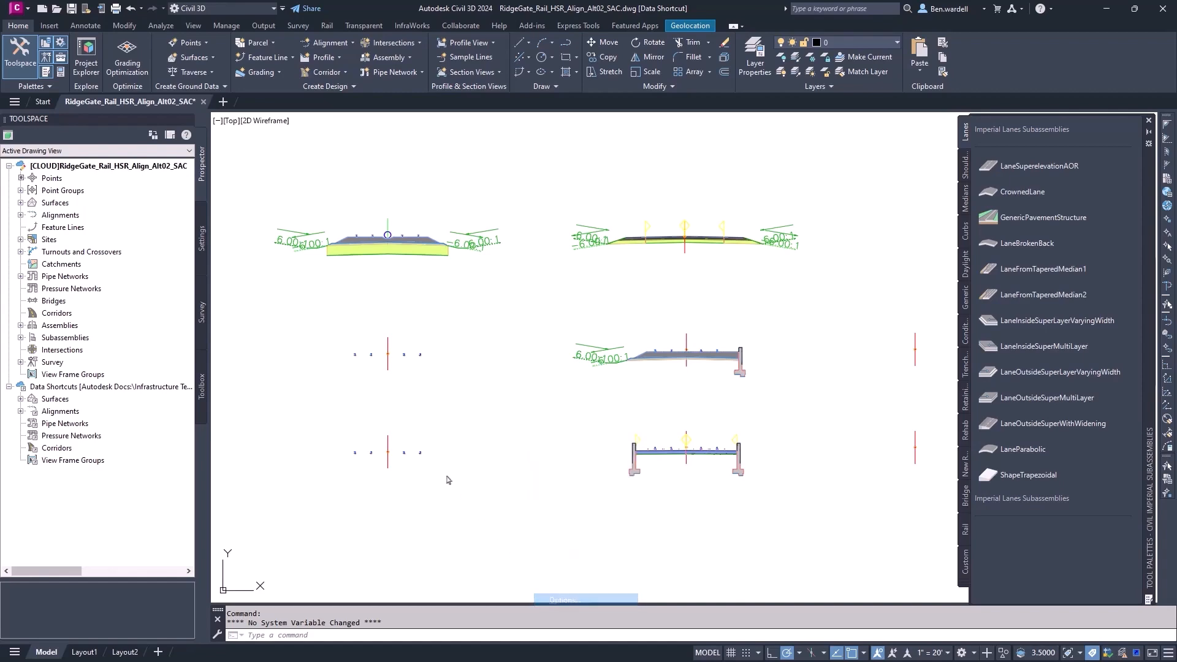
pyautogui.click(586, 599)
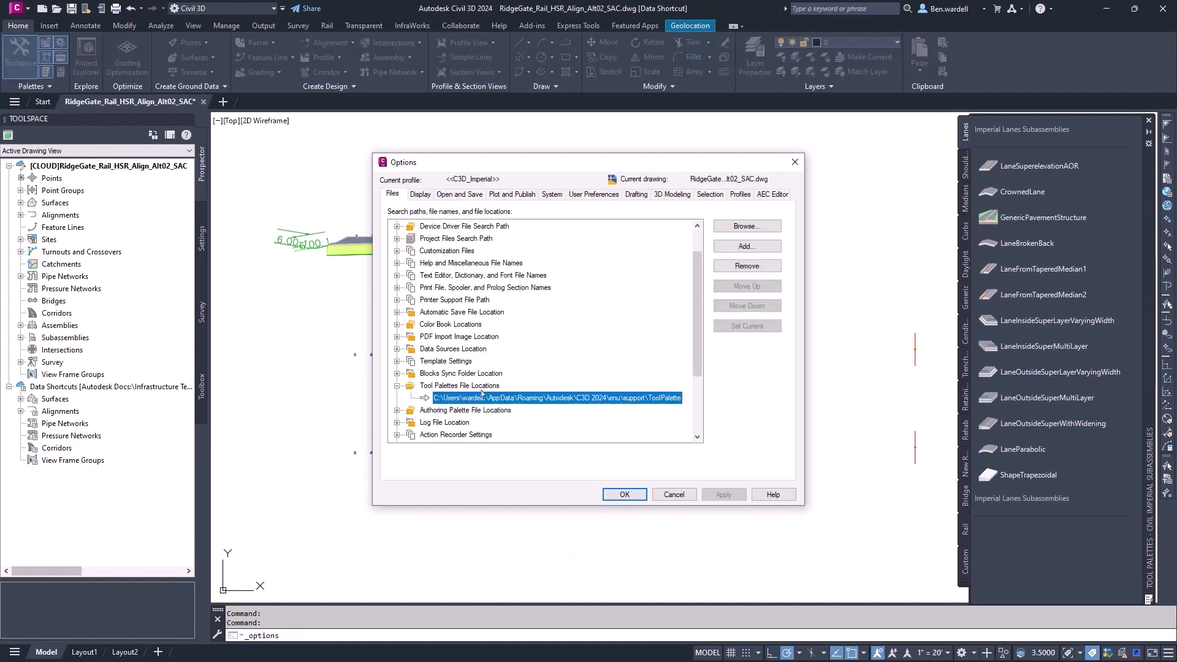
# - Add the 02 DESIGN\Subassemblies folder as a new Tool Palettes file location
pyautogui.click(747, 246)
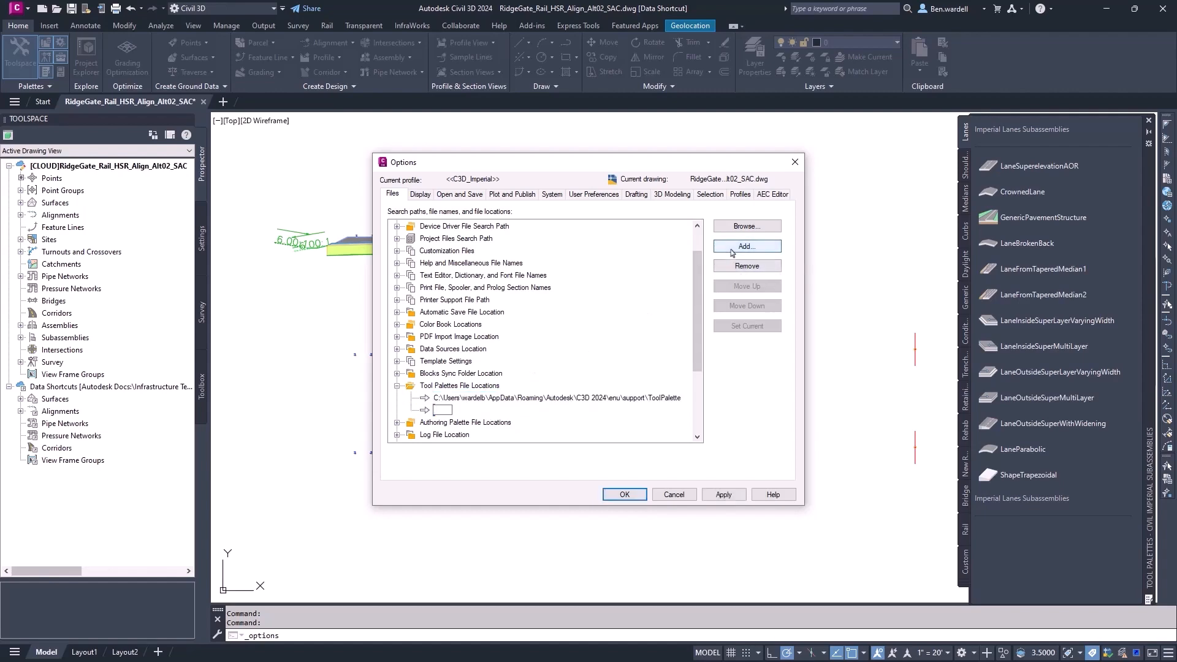
pyautogui.click(747, 247)
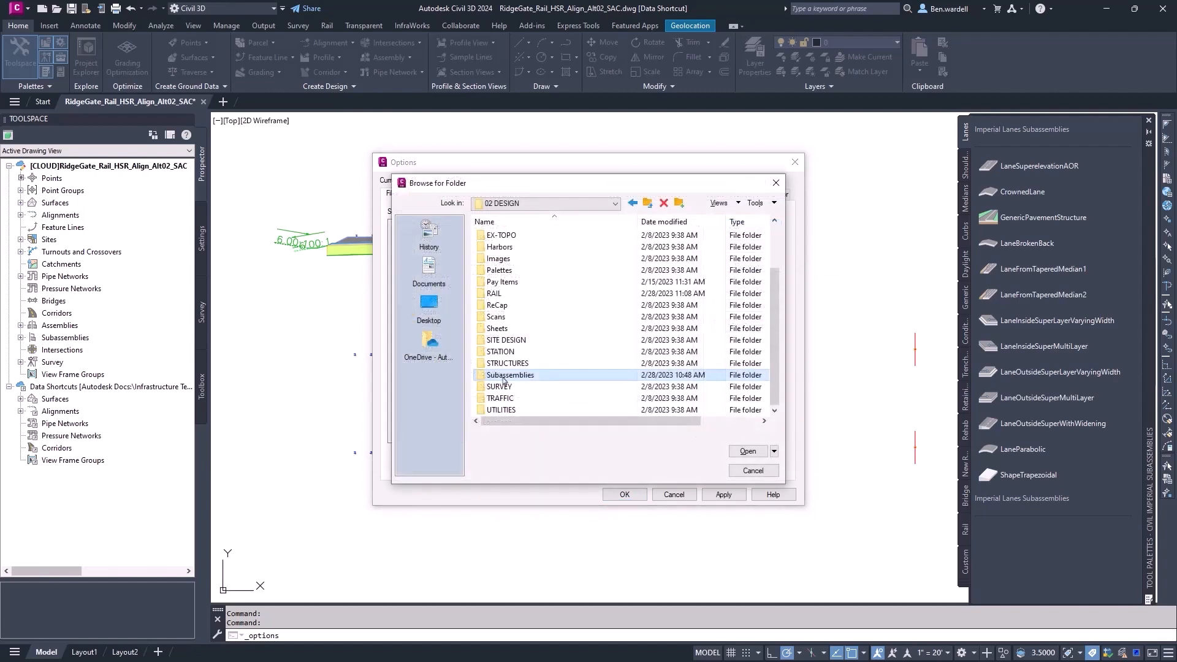
pyautogui.click(748, 450)
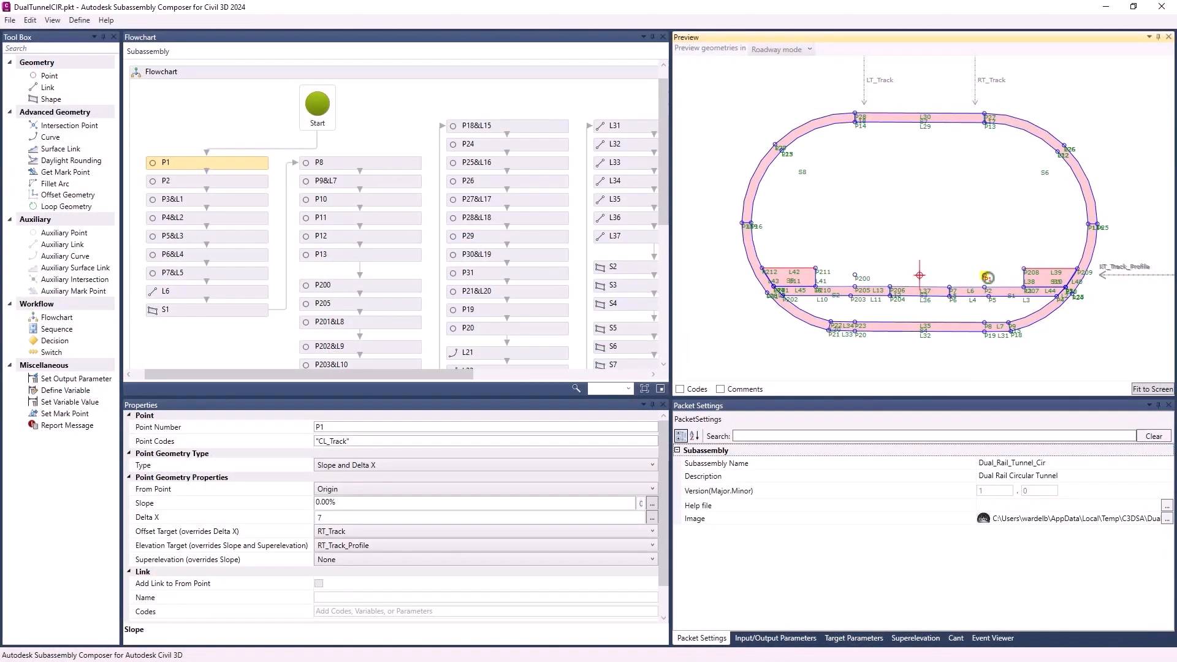
# - Set point P1's Delta X to 10 in the Dual Rail Circular Tunnel subassembly
pyautogui.write('10')
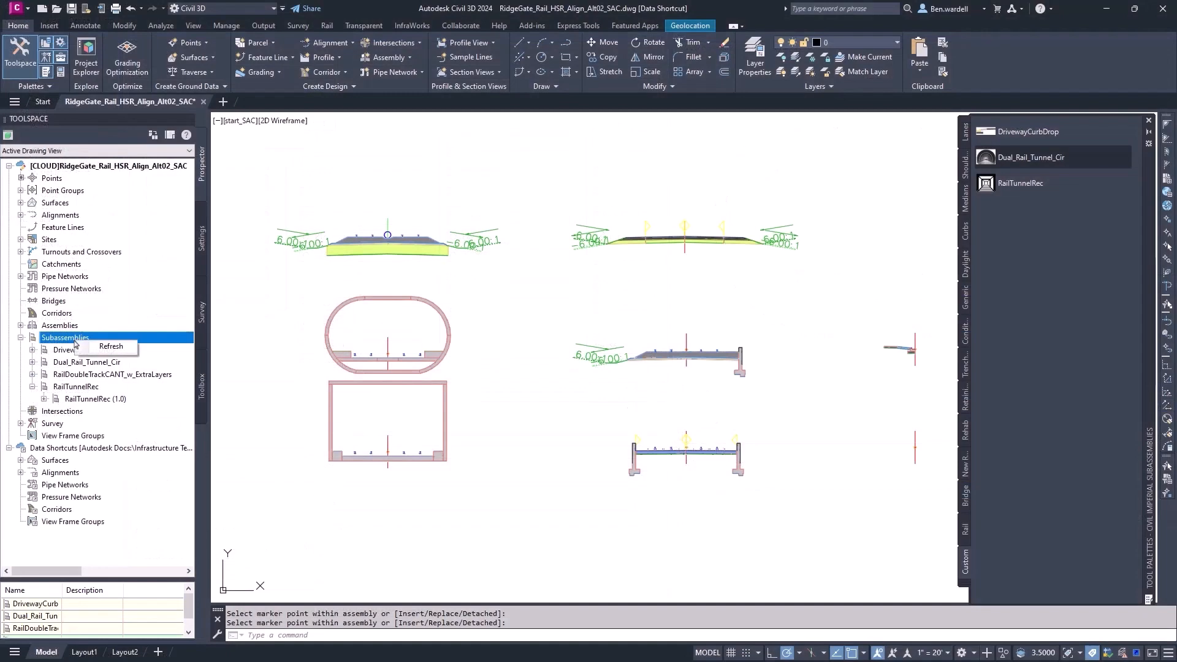
# - Refresh Prospector's subassemblies and update all DualTunnelCIR instances to the latest Dual_Rail_Tunnel_Cir definition
pyautogui.click(110, 346)
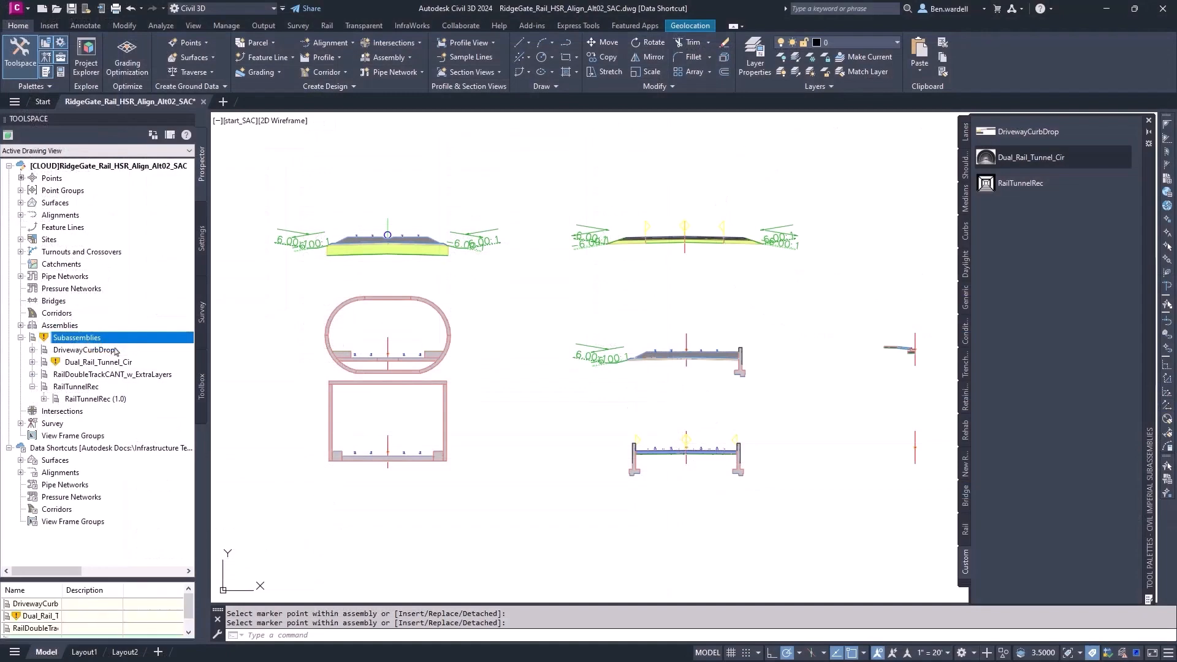
pyautogui.click(99, 362)
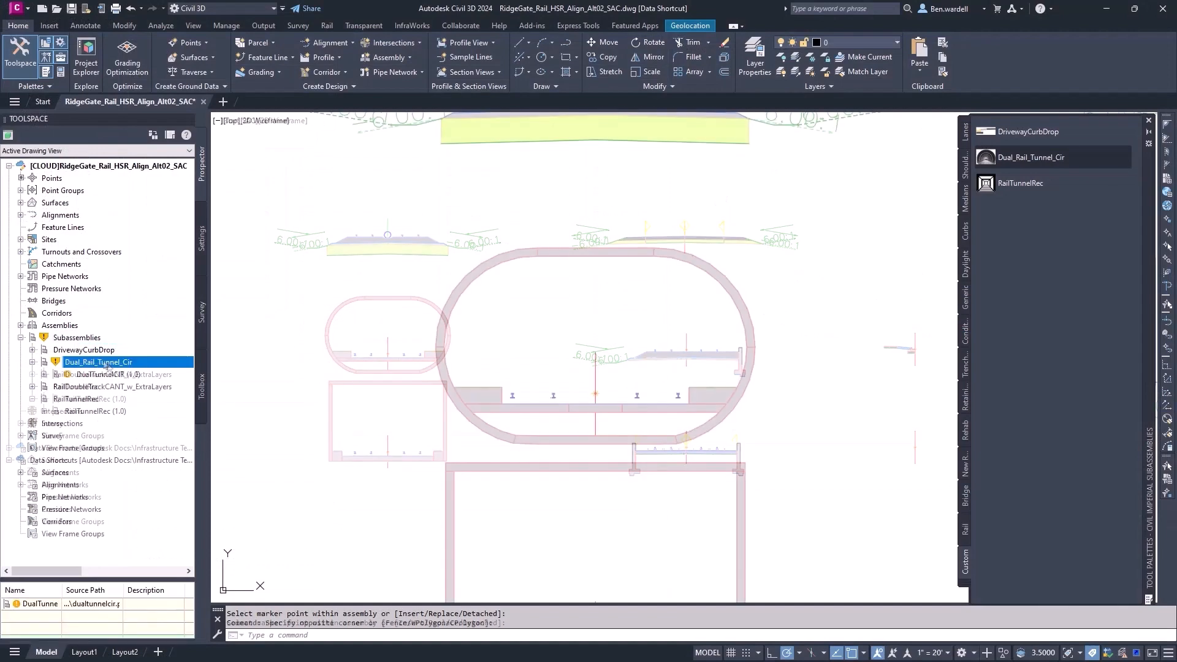
pyautogui.rightClick(108, 374)
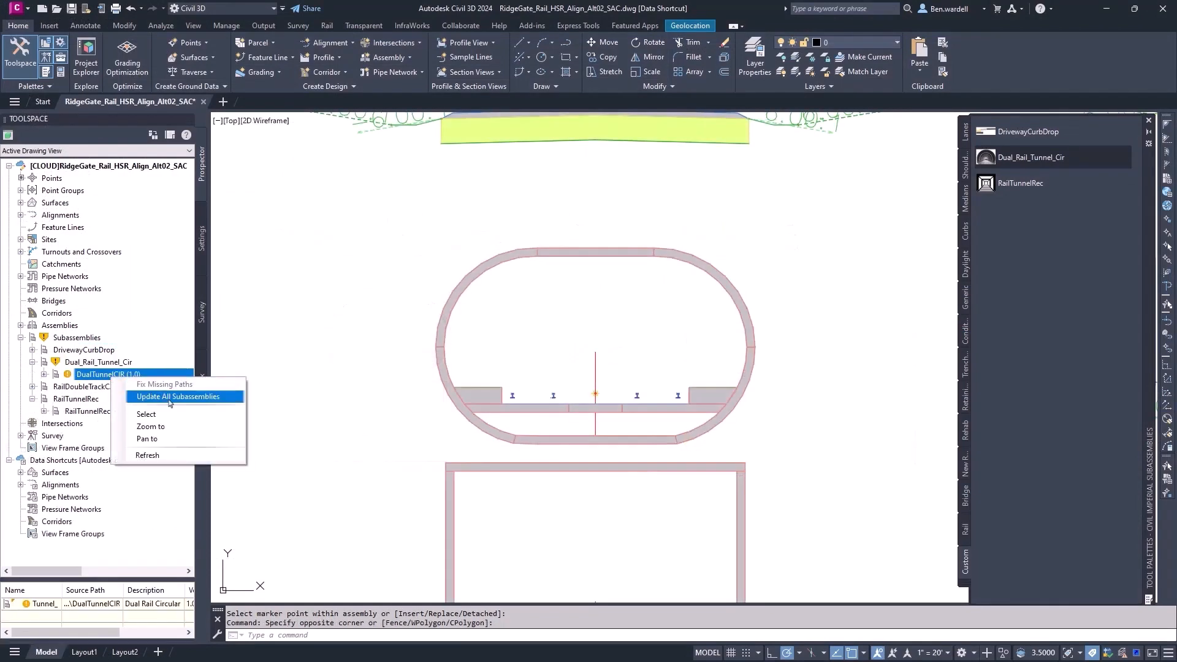
pyautogui.click(179, 397)
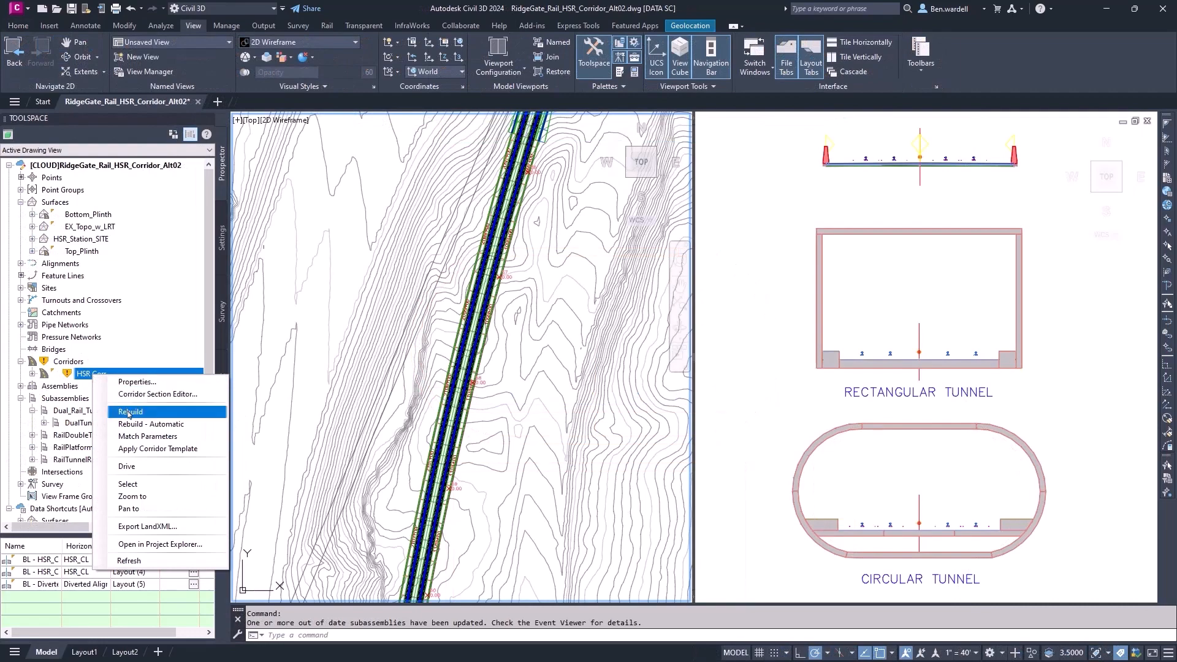
# - Rebuild the HSR corridor from Prospector so it picks up the updated tunnel subassemblies
pyautogui.click(130, 412)
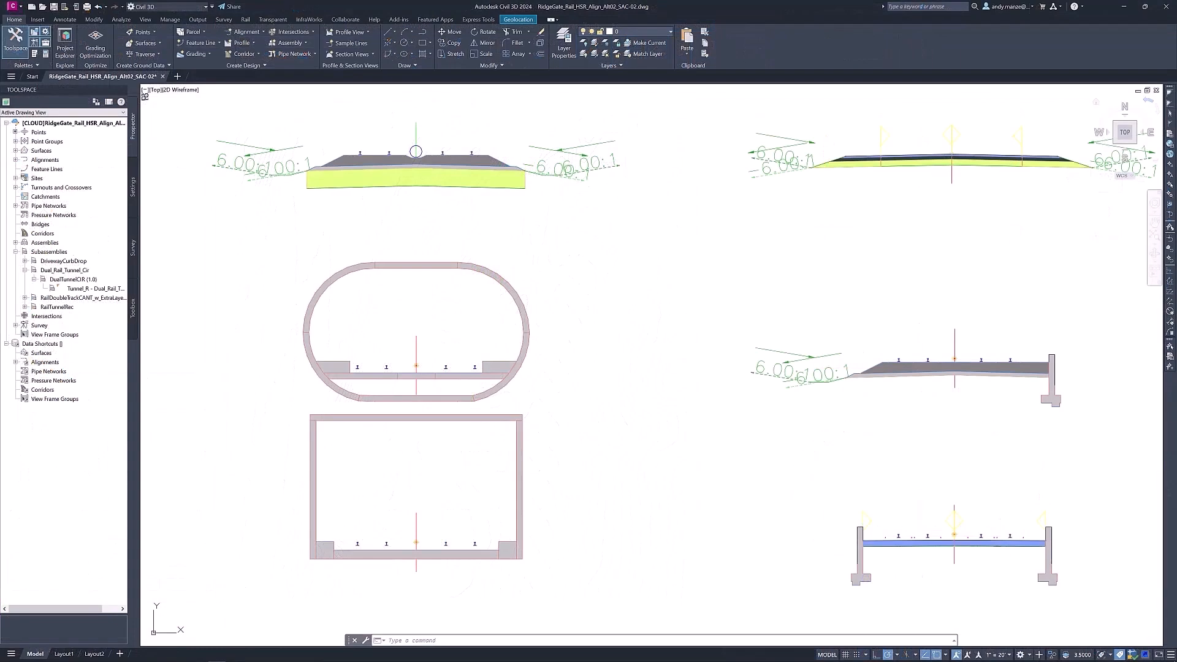
pyautogui.click(93, 288)
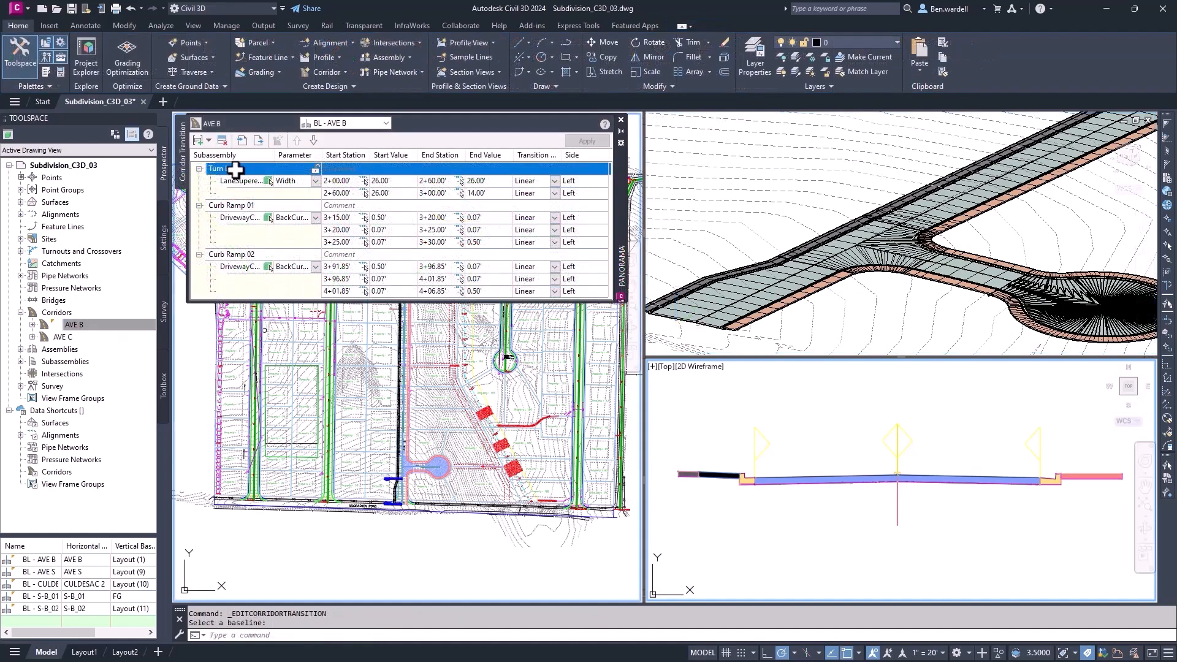
# - Zoom to the Turn Lane transition and move Curb Ramp 01 below Curb Ramp 02 in AVE B's transition list
pyautogui.rightClick(226, 168)
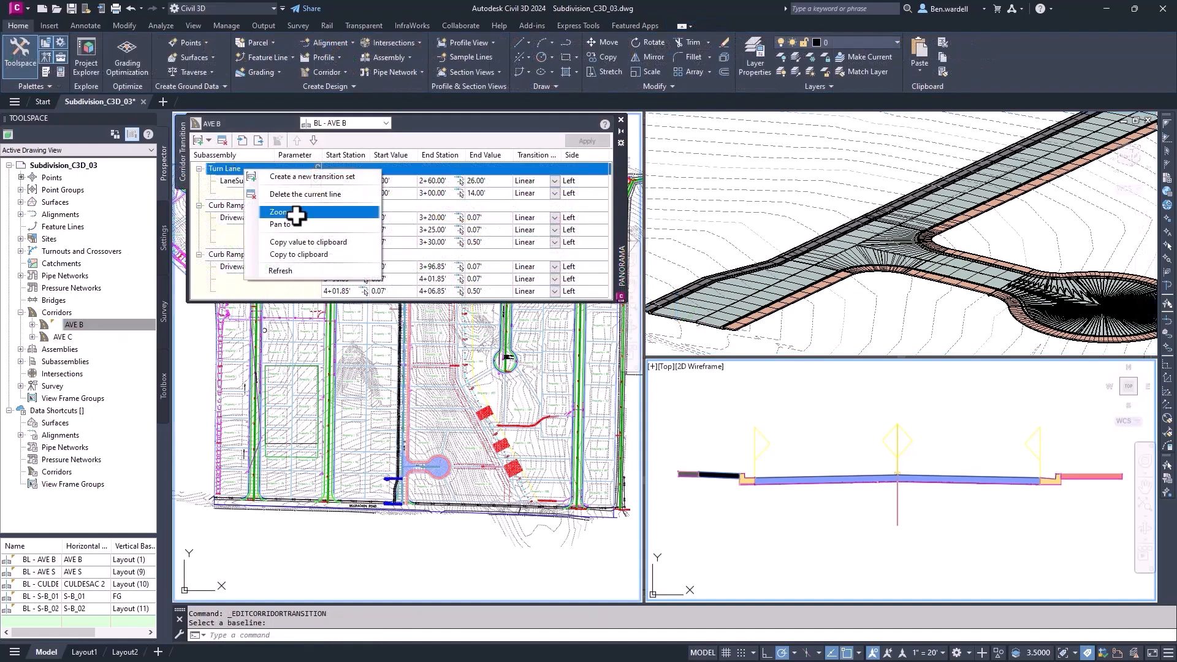
pyautogui.click(278, 212)
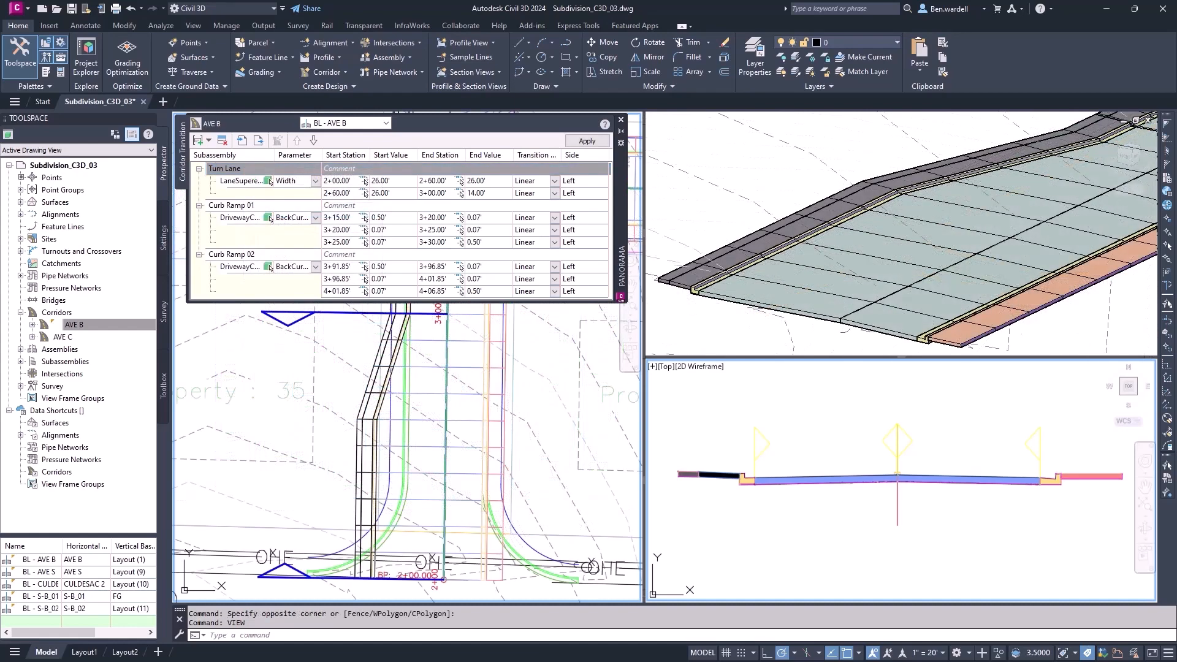
pyautogui.click(229, 206)
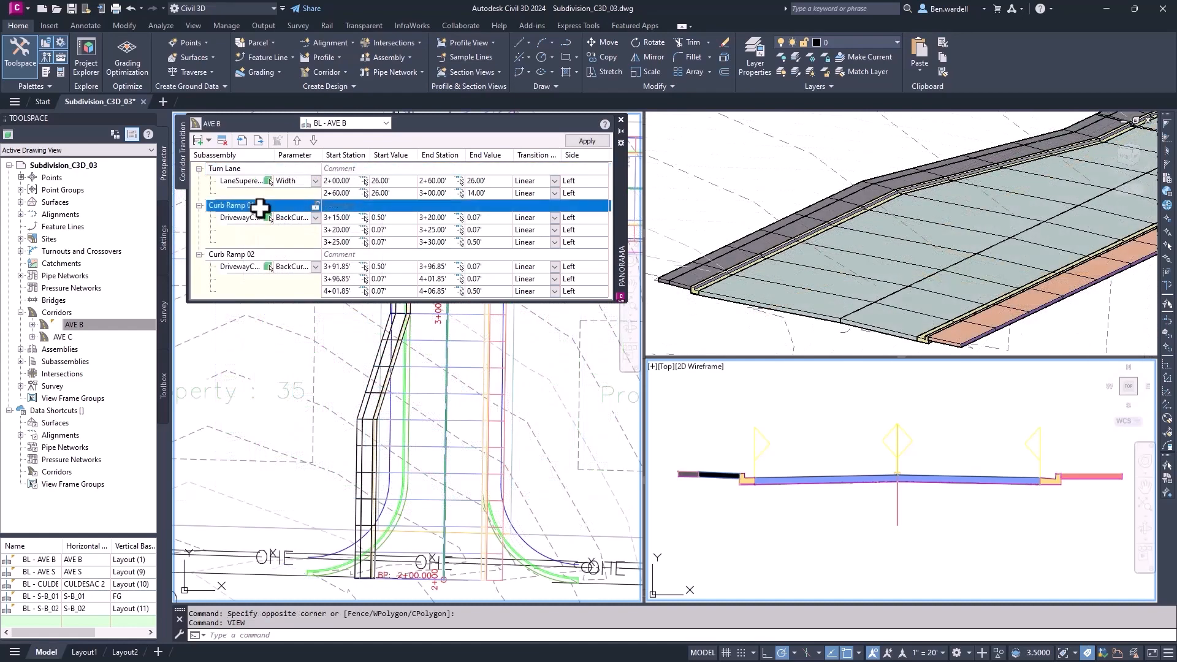
pyautogui.rightClick(229, 205)
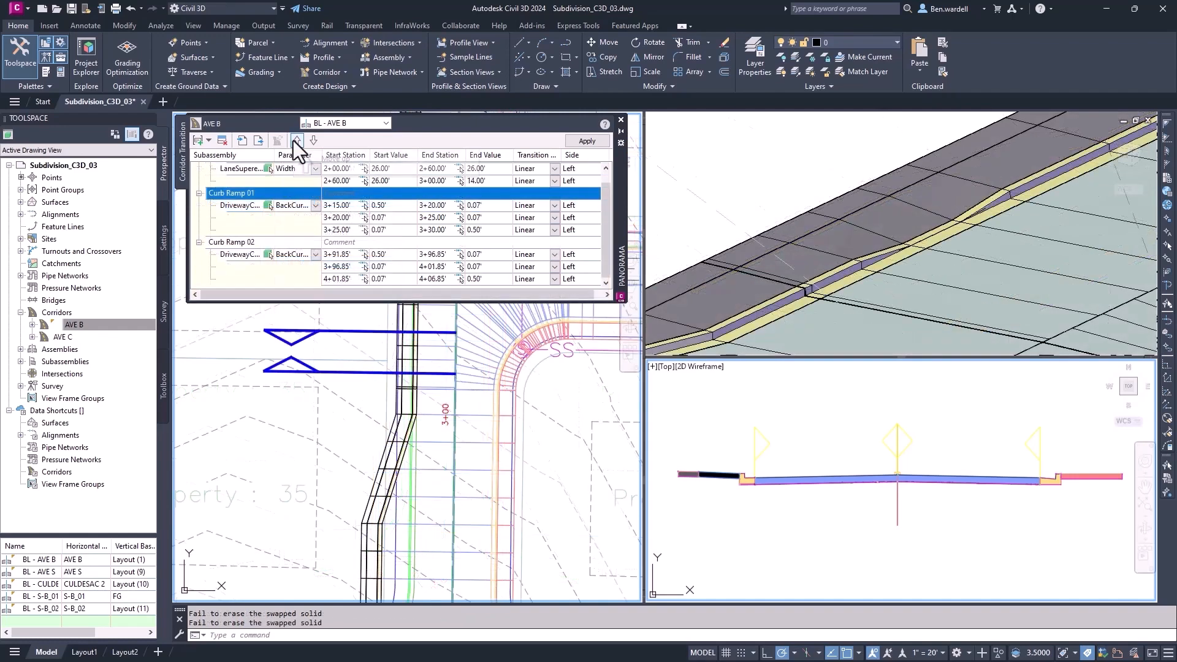
pyautogui.moveTo(314, 143)
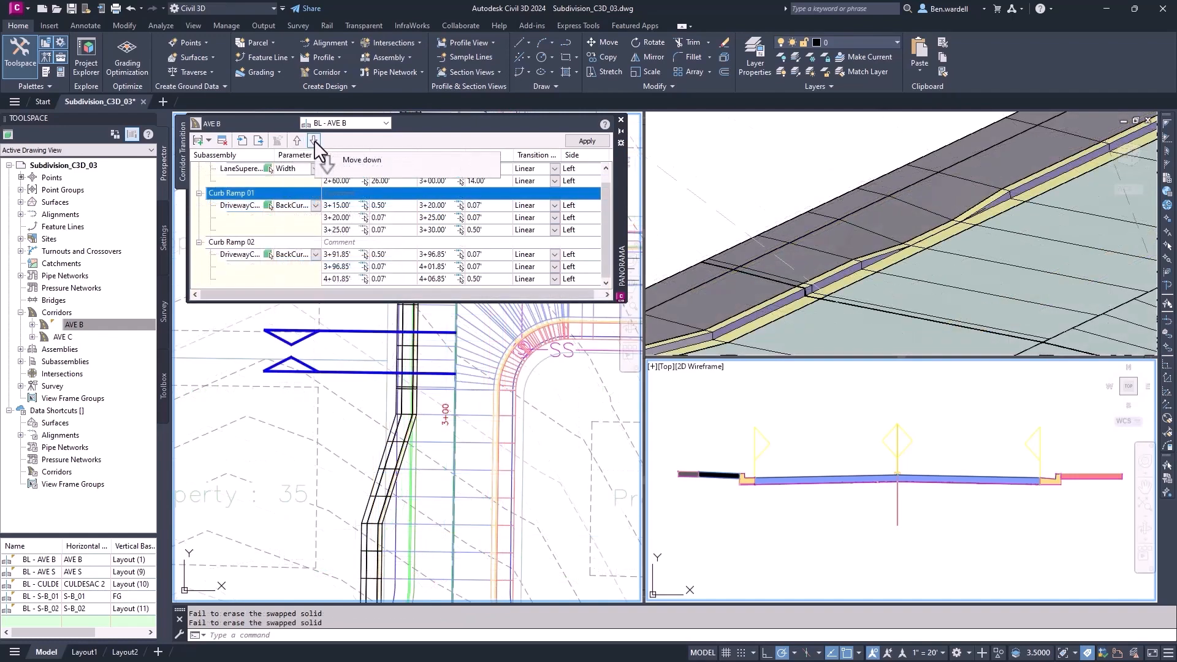
pyautogui.click(314, 141)
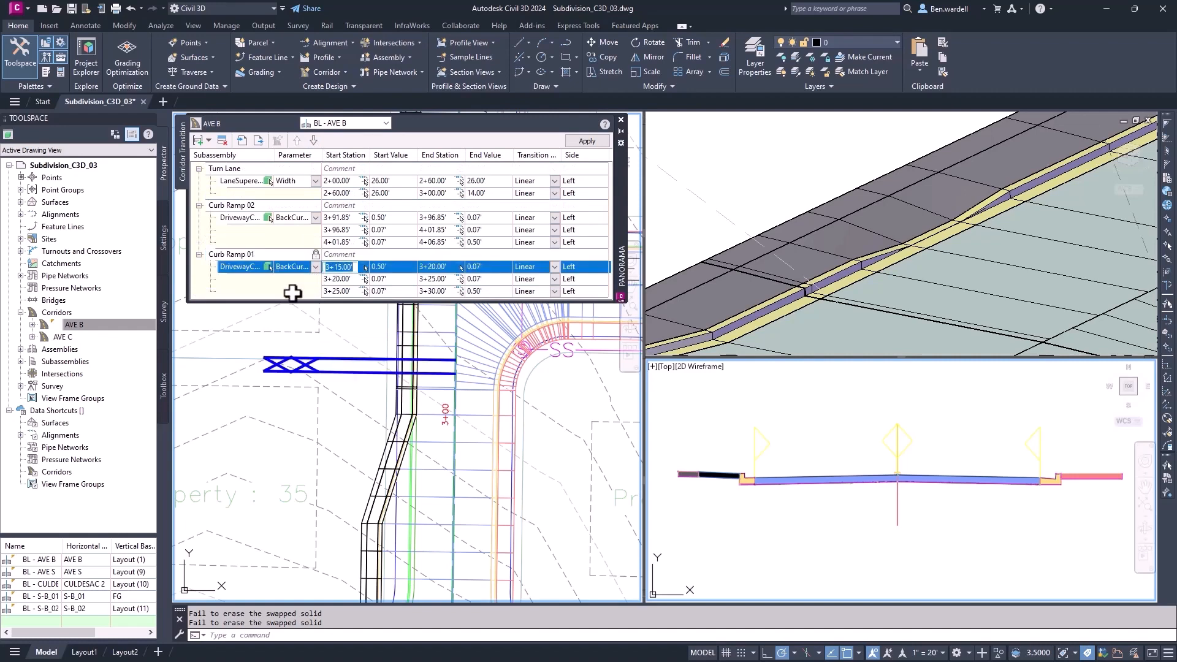
# - Shift Curb Ramp 01's transition start stations to 3+20.00' and apply the change to both lines
pyautogui.write("3+20.00'")
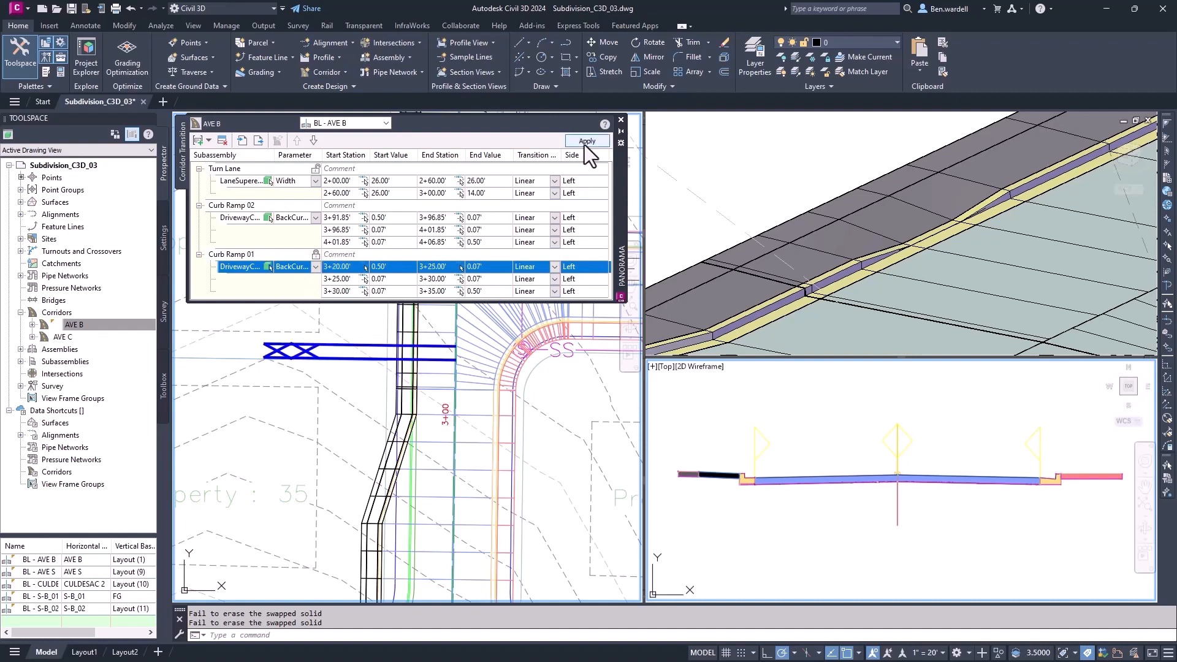
pyautogui.click(588, 141)
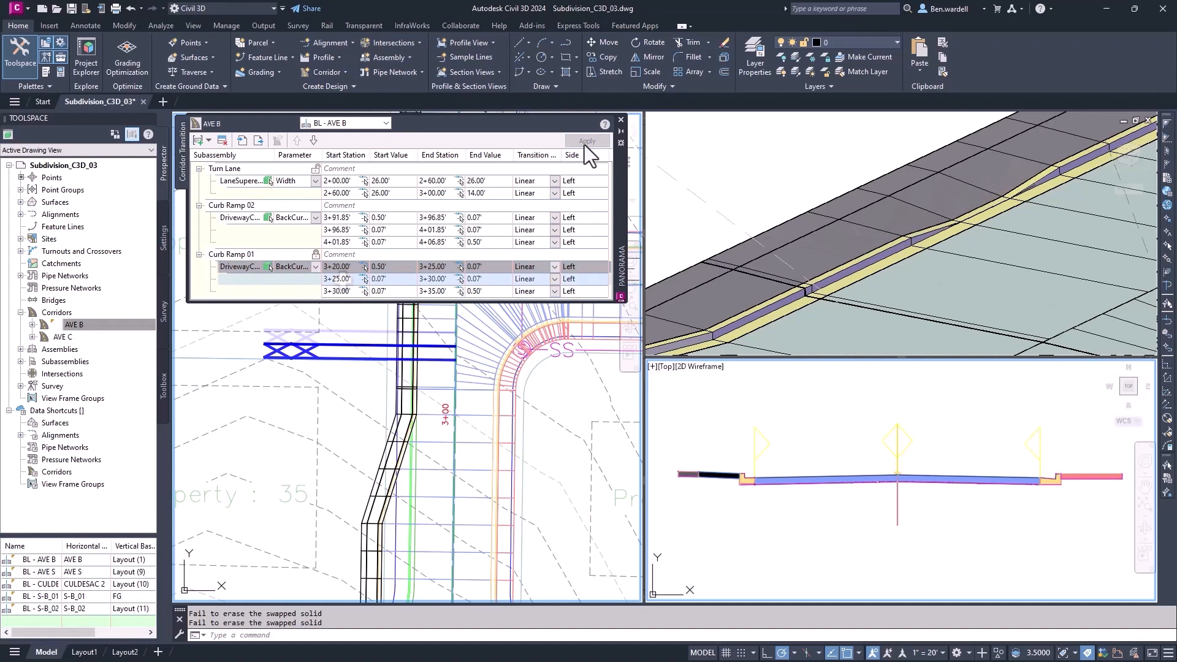
pyautogui.click(338, 278)
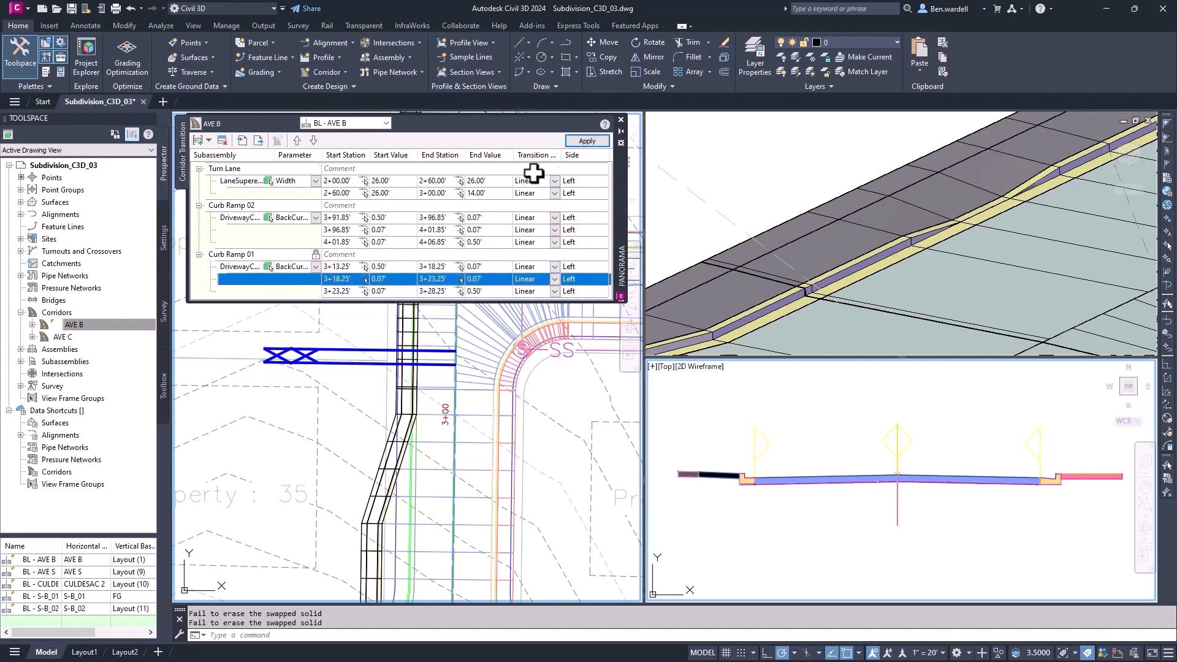
pyautogui.click(587, 141)
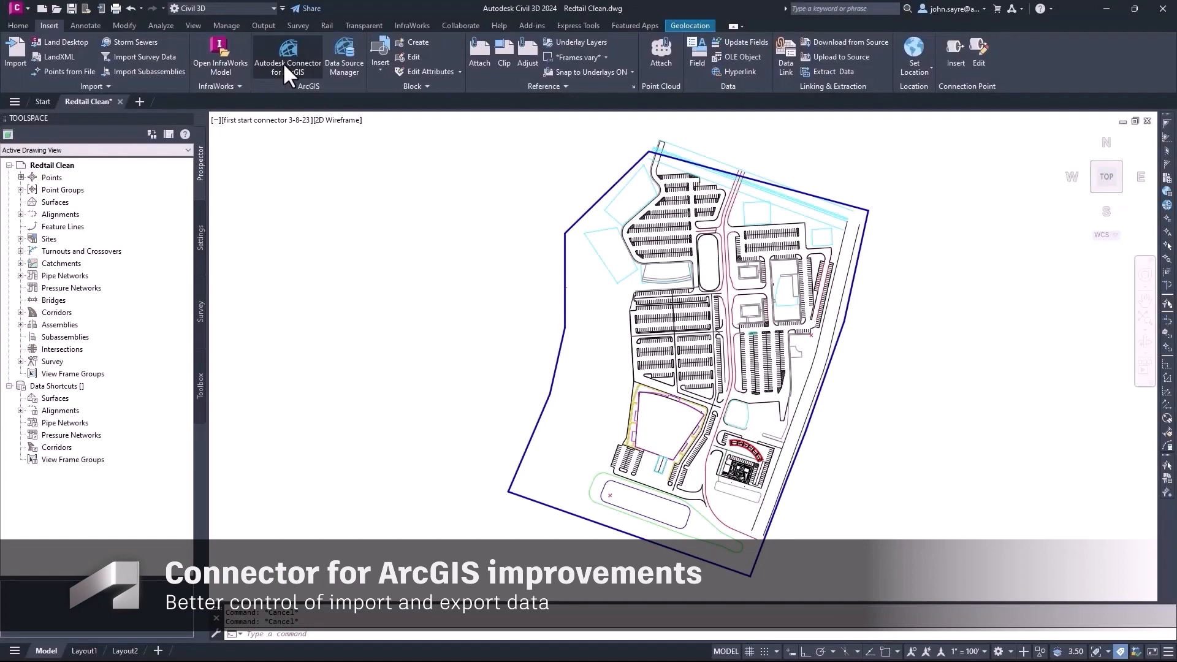
# - Launch Autodesk Connector for ArcGIS from the Insert ribbon's ArcGIS panel
pyautogui.click(17, 25)
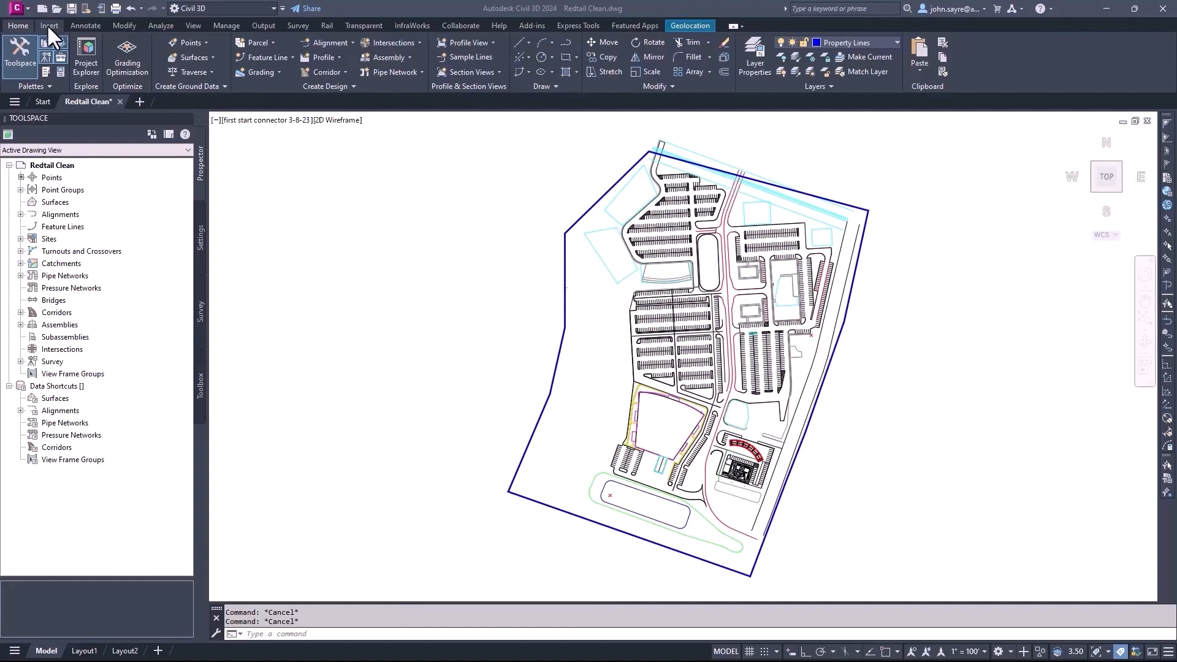
pyautogui.click(48, 24)
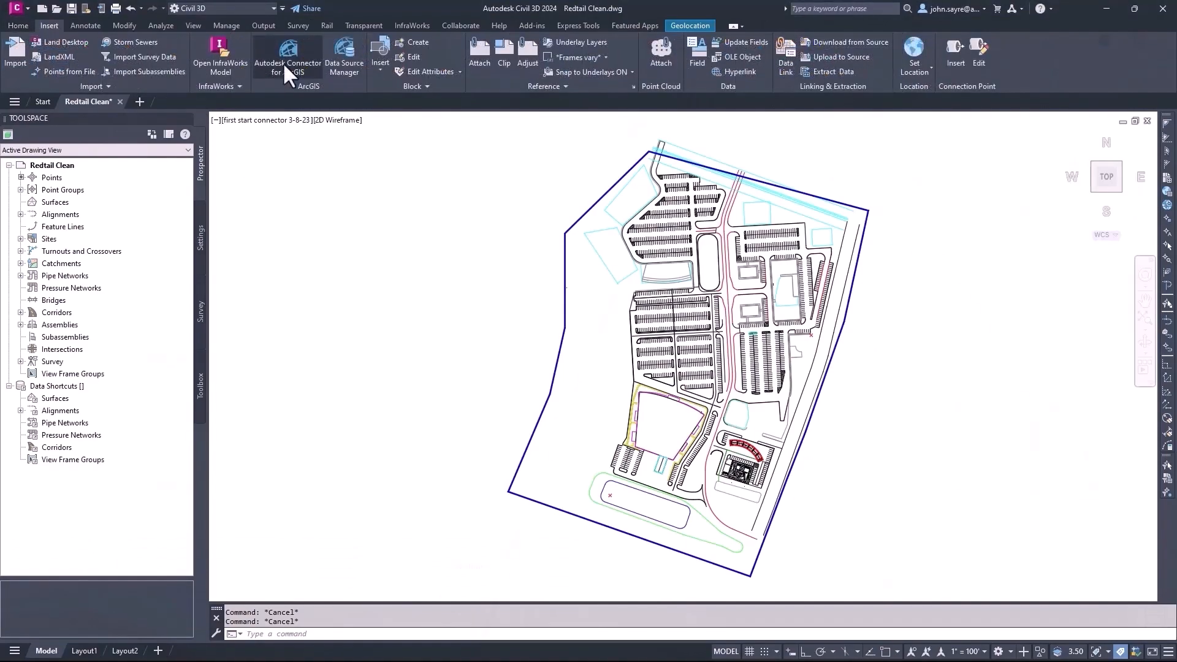
pyautogui.click(287, 56)
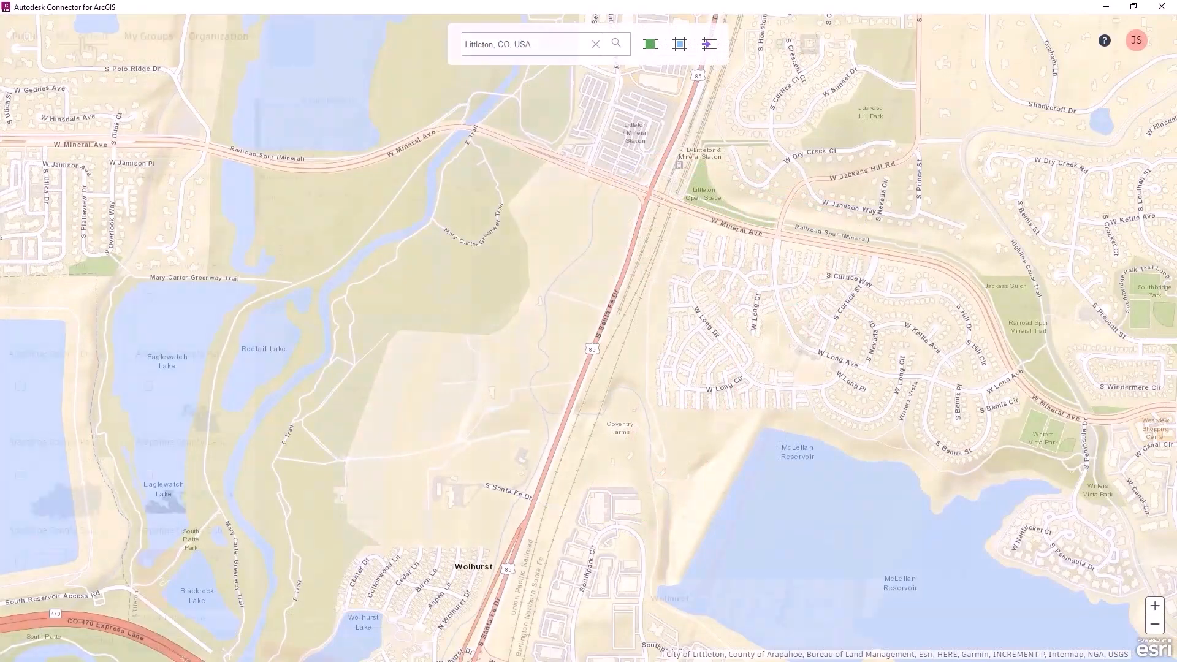
# - Assign Civil 3D feature types to the City of Littleton GIS layers and add them to the design project
pyautogui.click(679, 45)
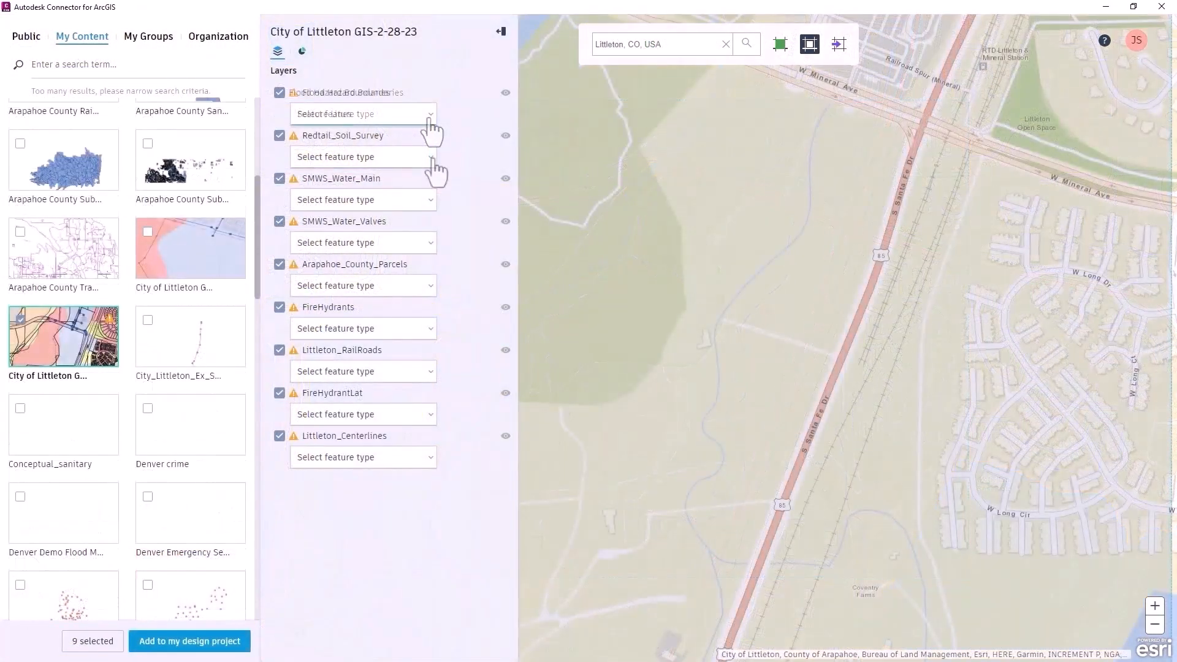
pyautogui.click(363, 113)
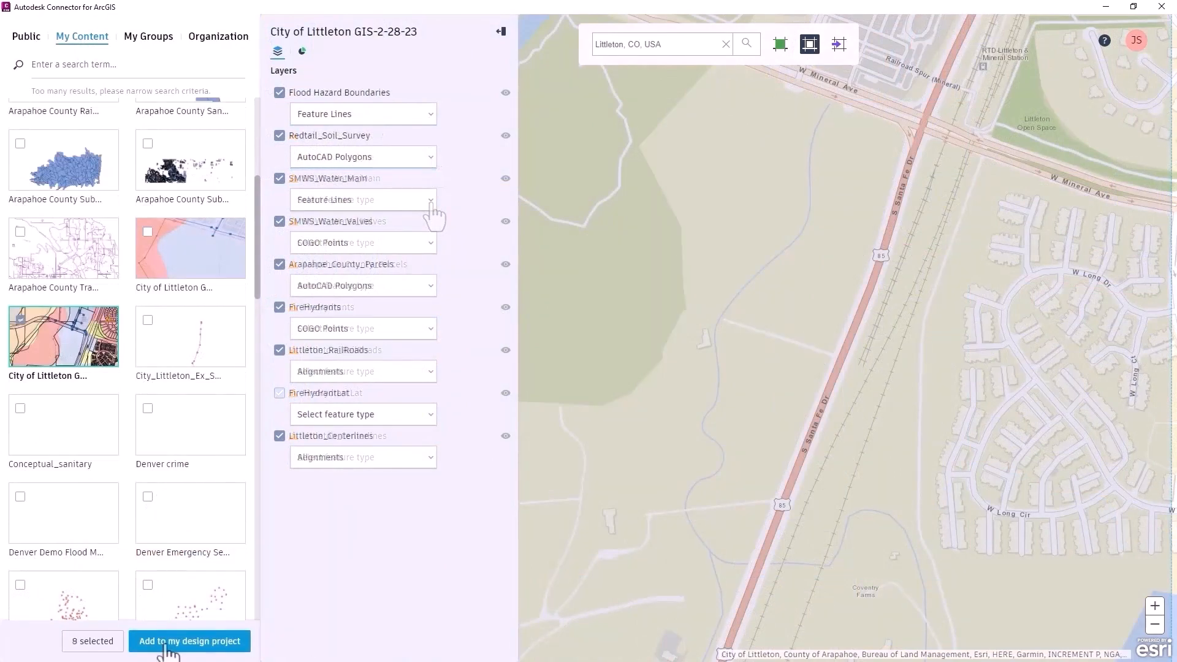
pyautogui.click(189, 640)
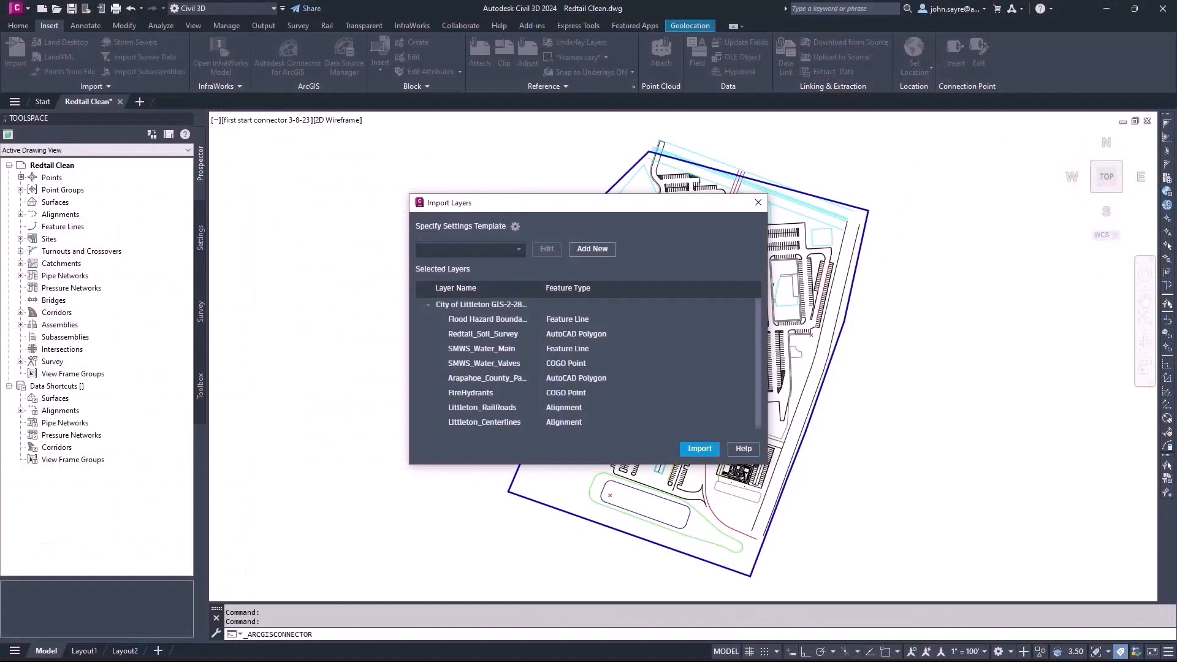
pyautogui.moveTo(471, 319)
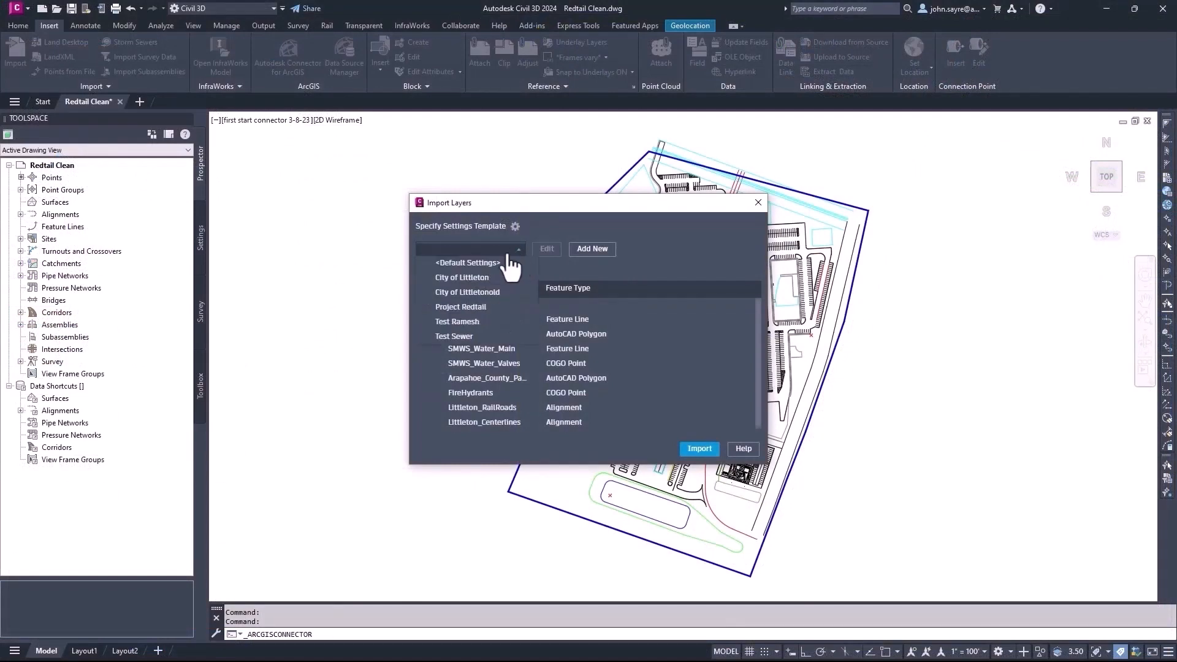
# - Review the City of Littleton template's Feature Line and AutoCAD Objects mappings, then import the eight GIS layers
pyautogui.click(462, 277)
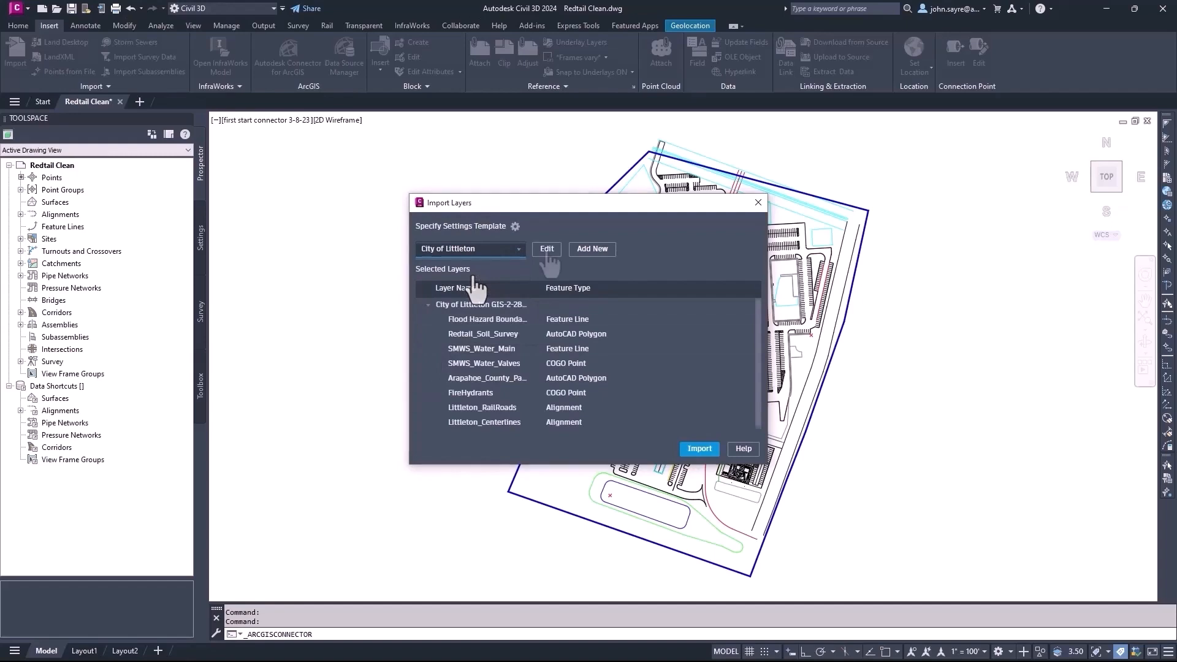
pyautogui.click(547, 249)
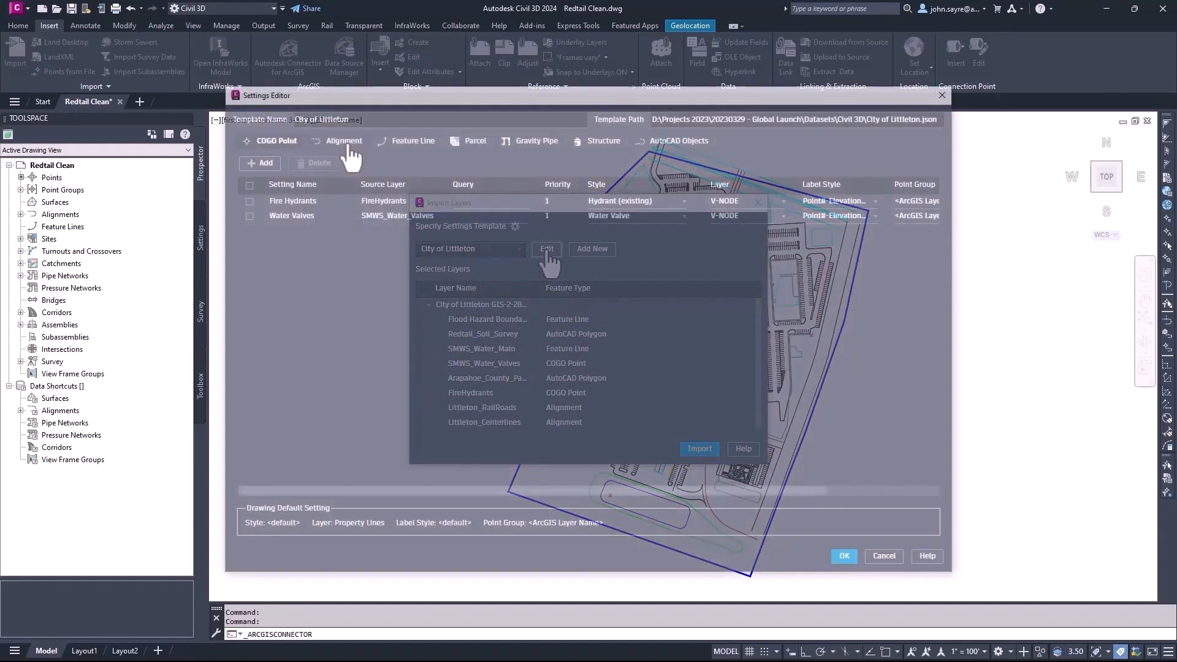
pyautogui.click(412, 140)
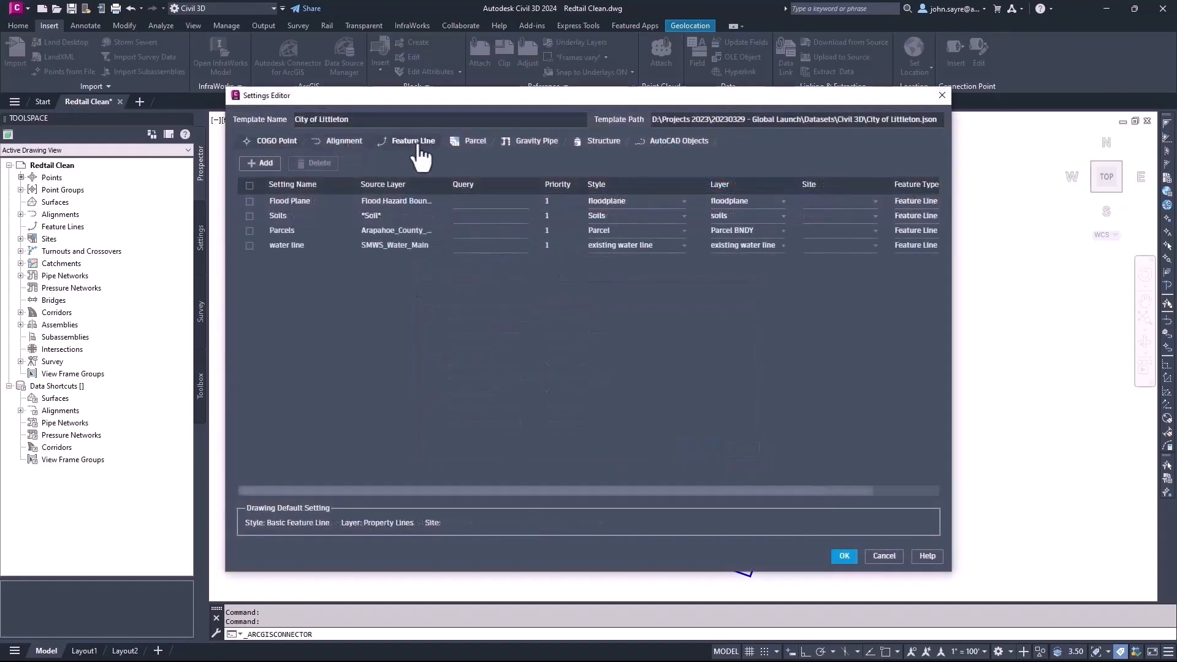
pyautogui.click(677, 140)
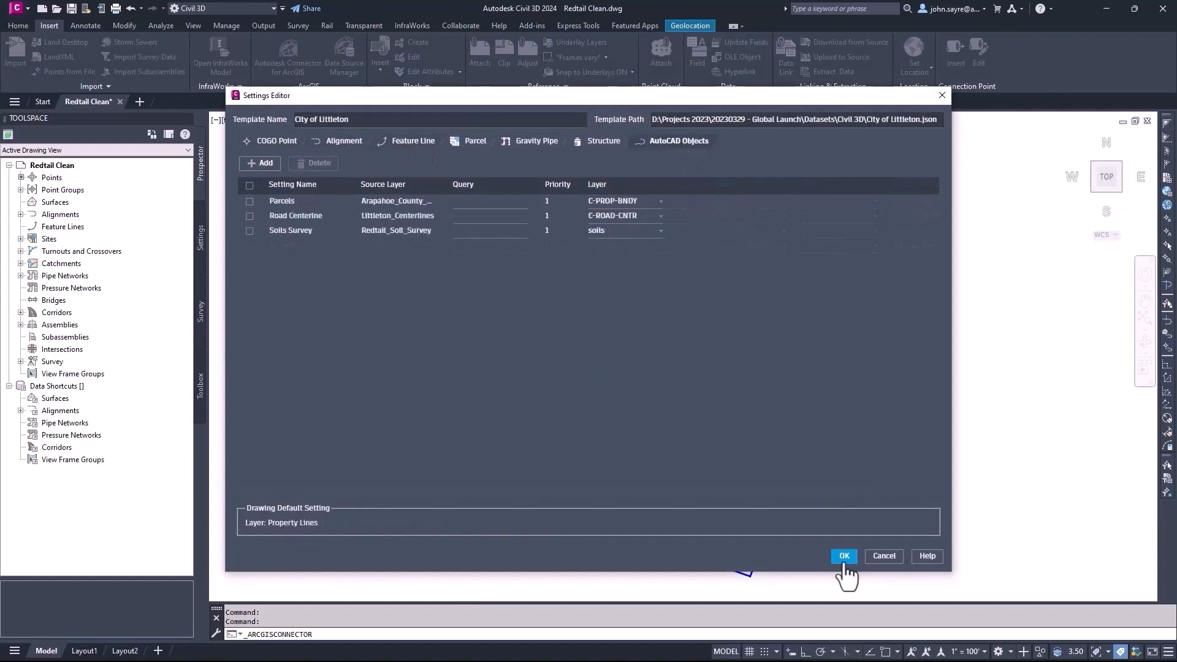
pyautogui.click(843, 556)
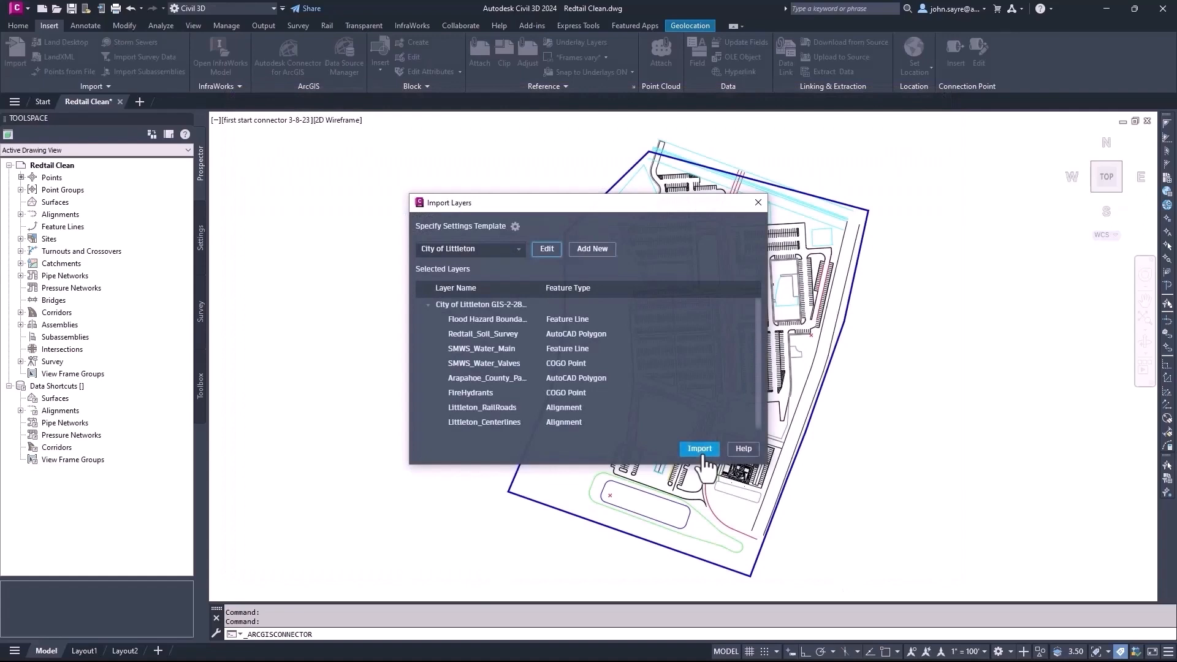
pyautogui.click(698, 449)
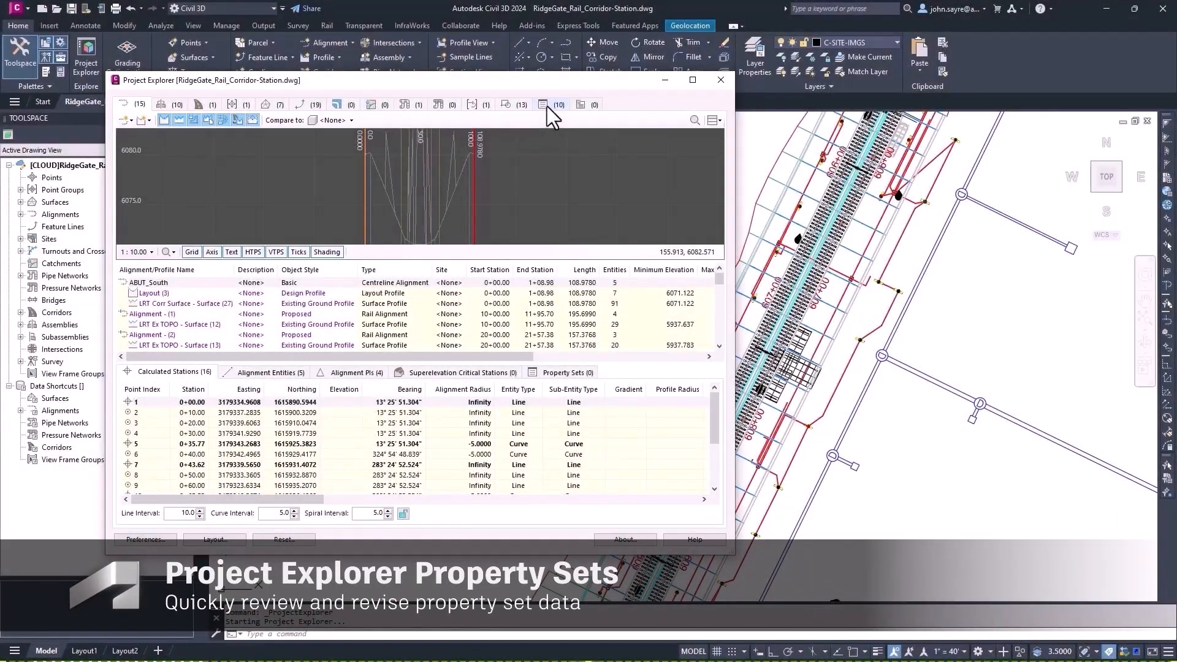
# - Open Project Explorer on the RidgeGate rail corridor drawing and show its Property Sets definitions
pyautogui.click(719, 81)
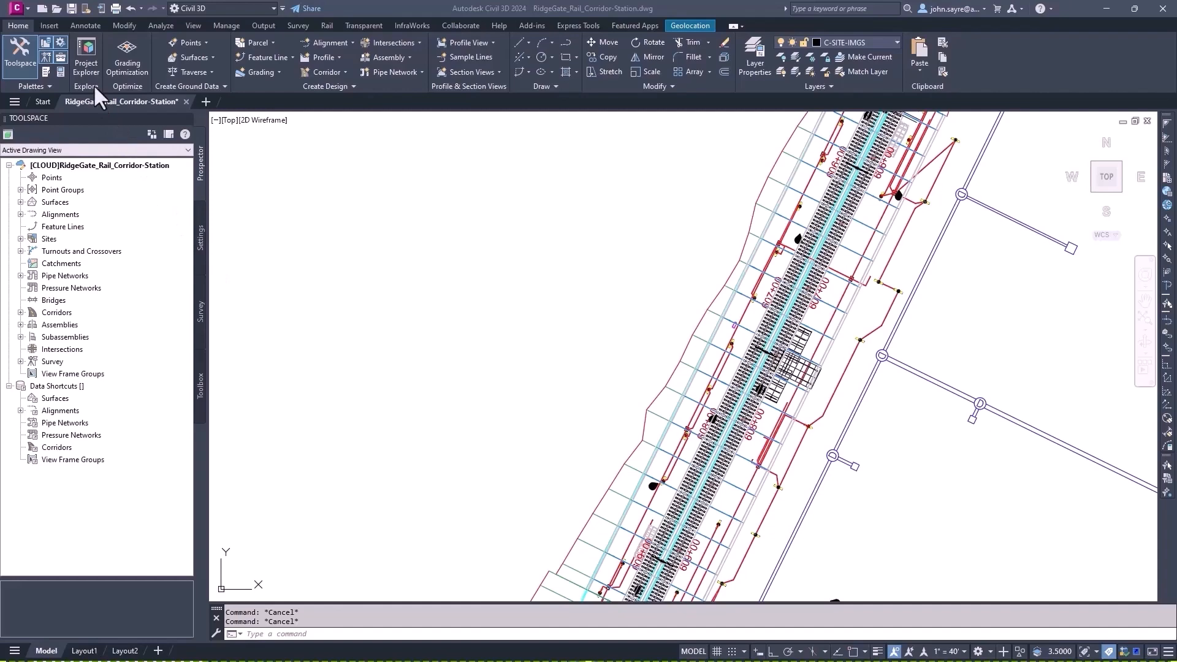
pyautogui.click(86, 56)
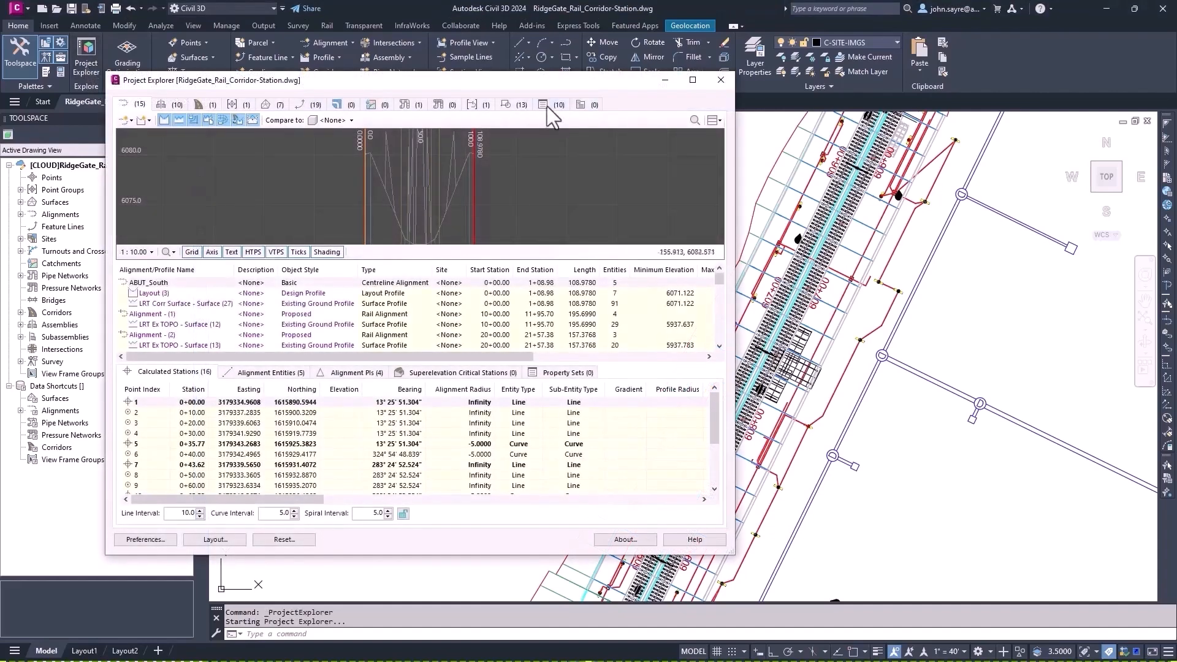
pyautogui.click(542, 103)
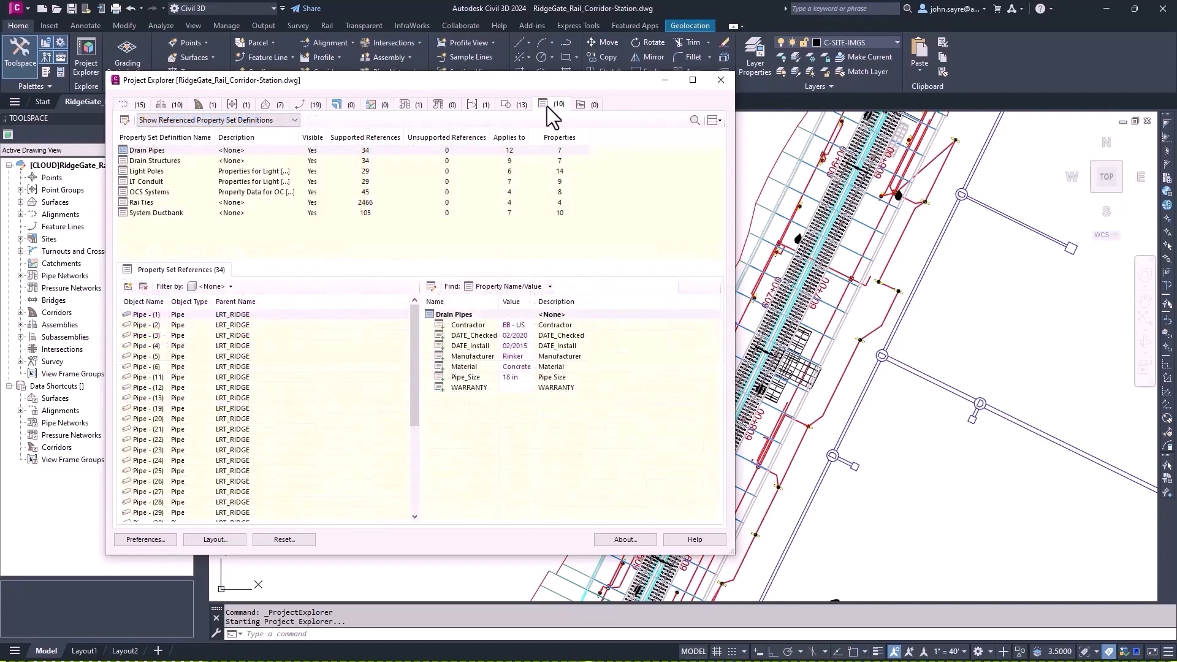
# - View references and values for the Drain Pipes, Drain Structures, Light Poles and LT Conduit property sets
pyautogui.click(166, 149)
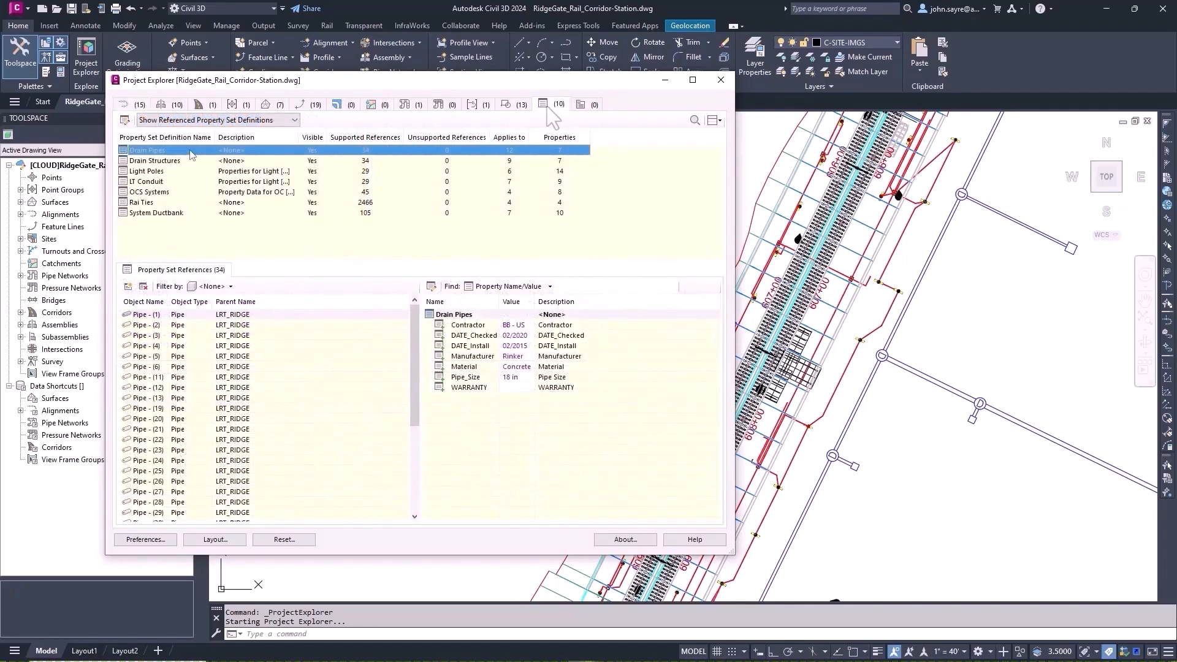
pyautogui.click(155, 161)
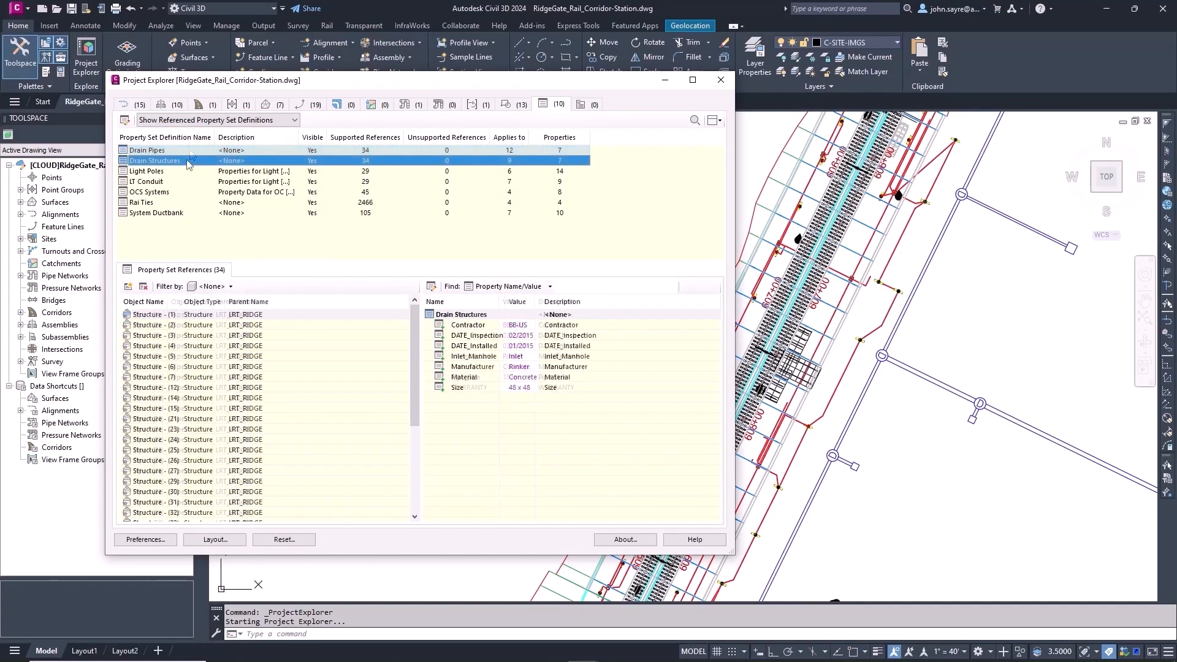
pyautogui.click(146, 170)
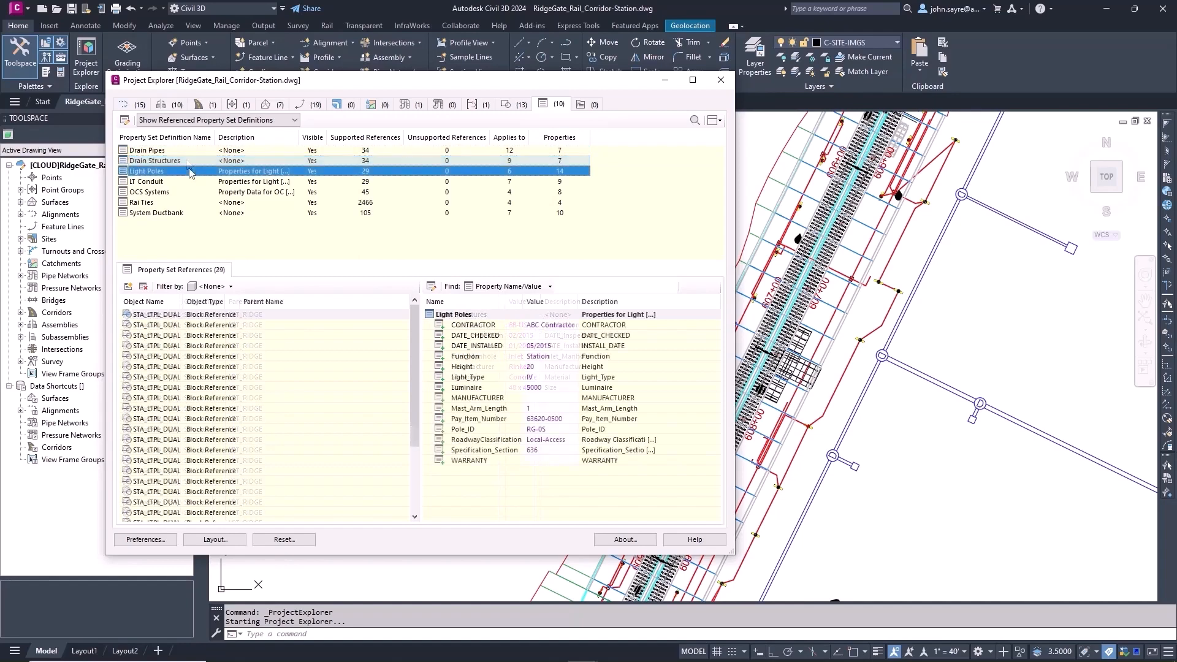
pyautogui.click(146, 182)
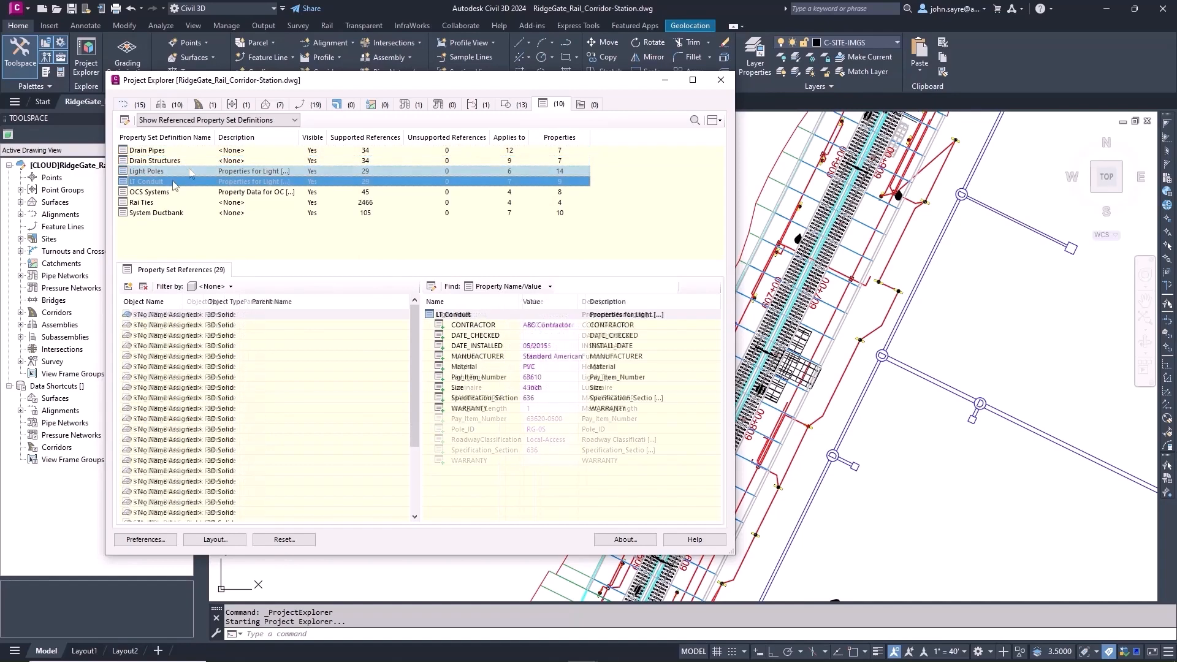